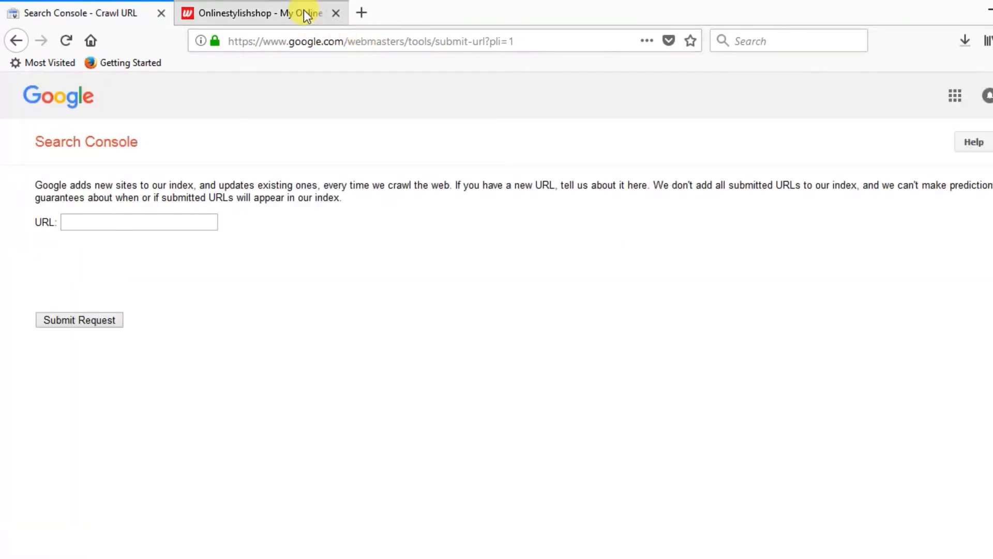
Step: Copy the Onlinestylishshop store's web address and go back to the Search Console crawl form
click(254, 12)
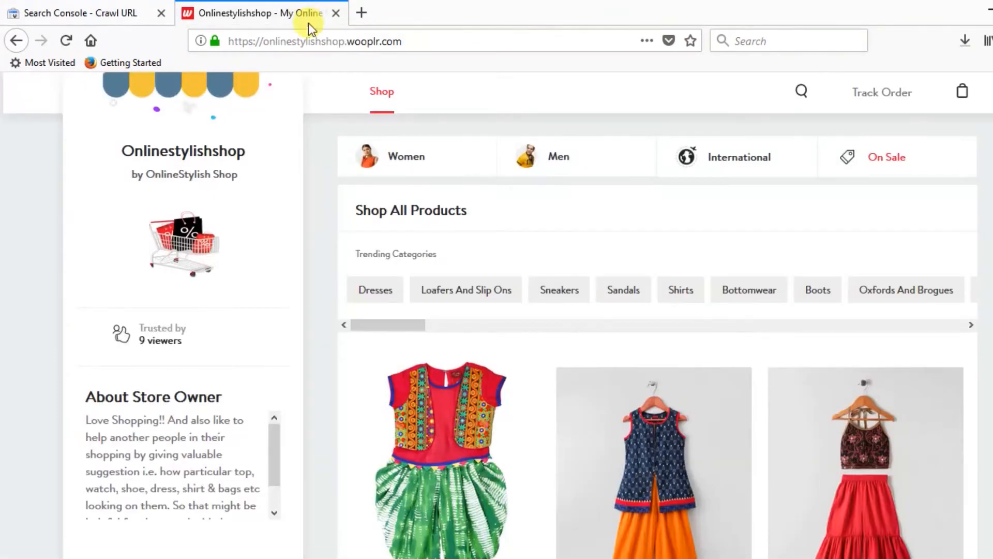
click(314, 40)
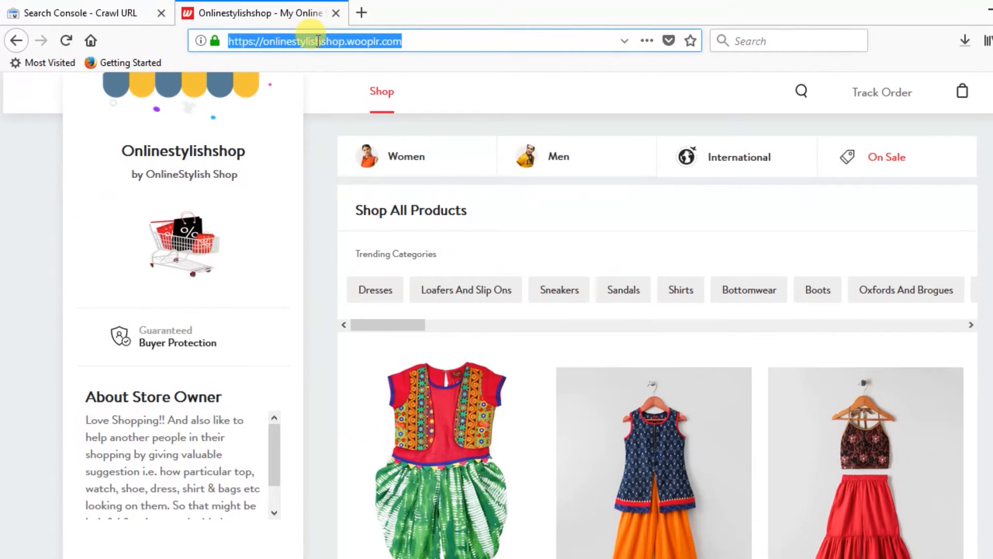
click(76, 12)
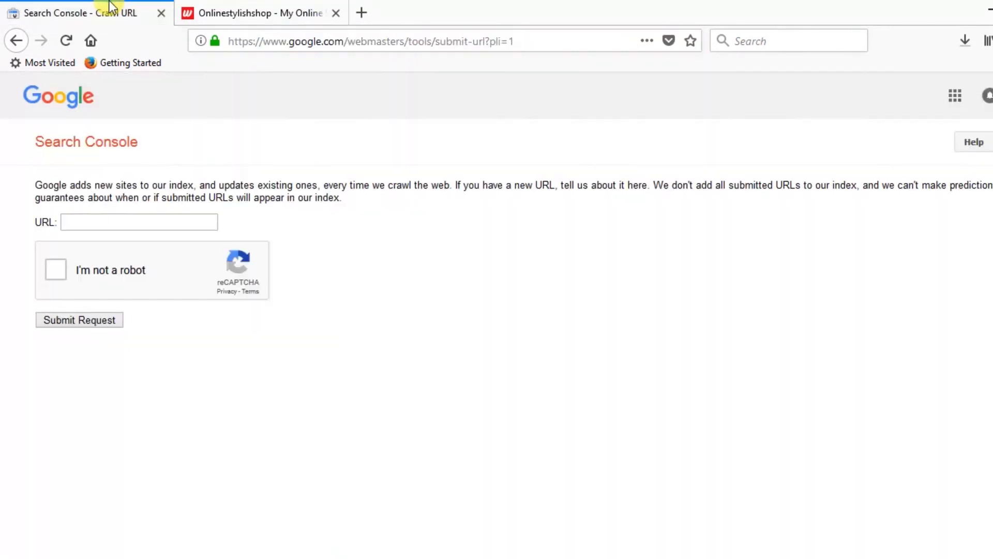
click(138, 222)
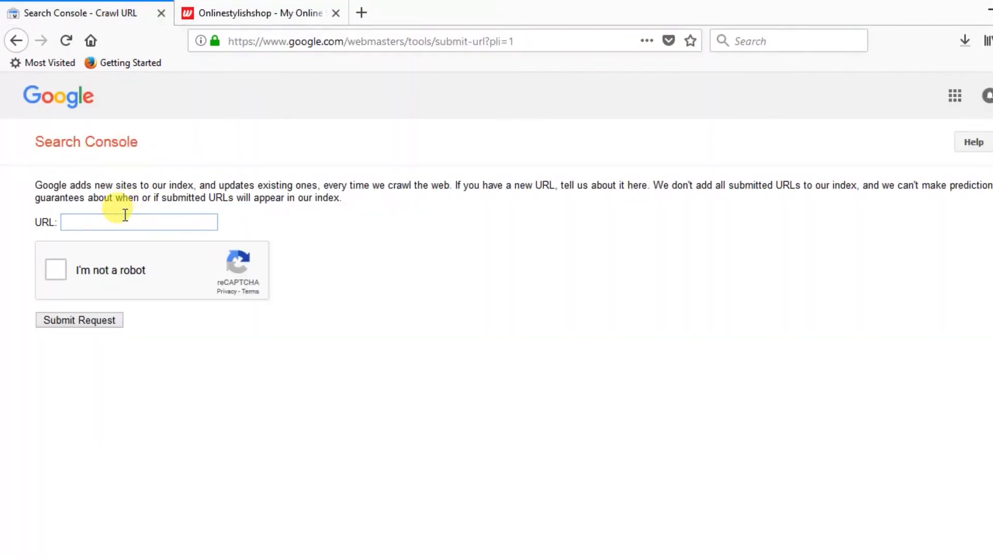
text(https://onlinestylishshop.wooplr.com/)
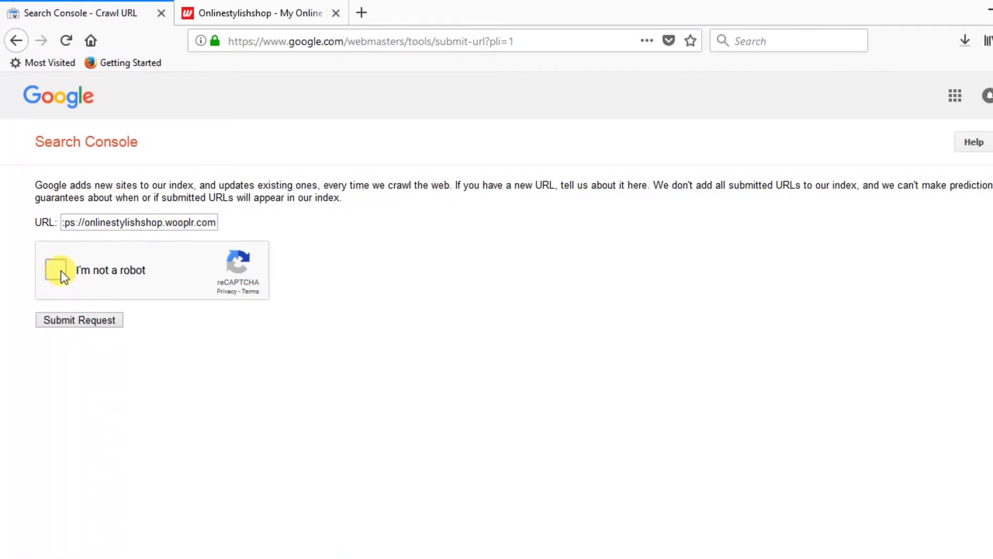
click(57, 270)
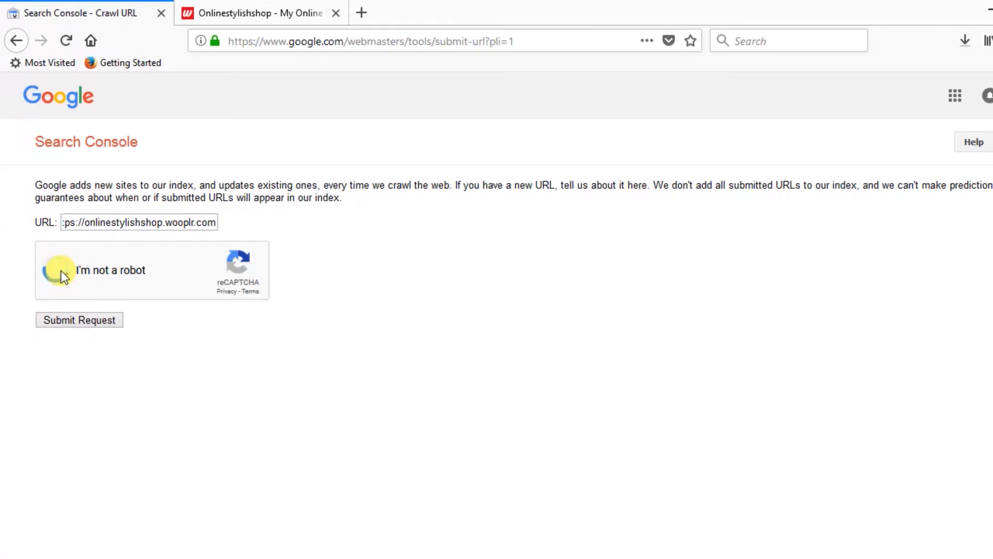
Step: Mark the bridge squares in the reCAPTCHA challenge and move to the next picture
click(59, 270)
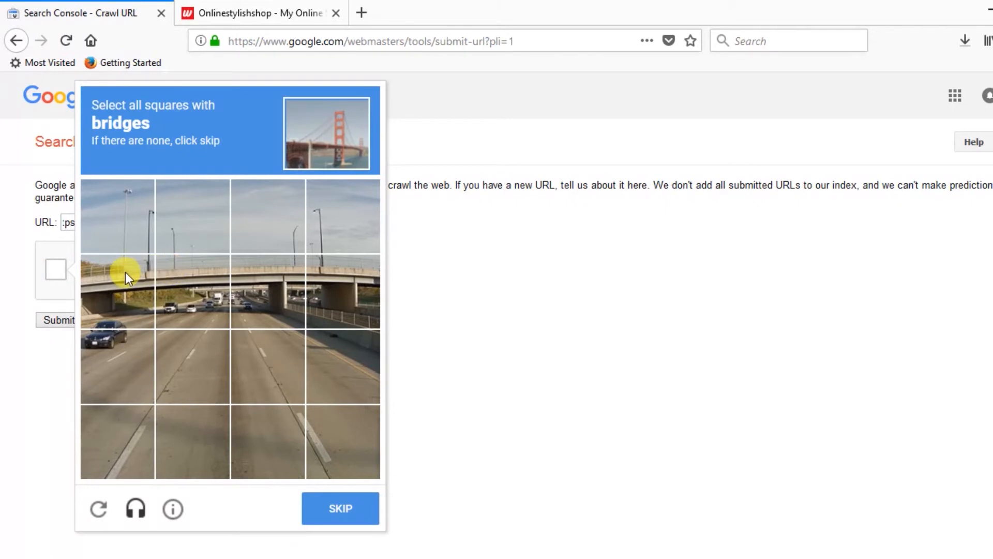
click(191, 292)
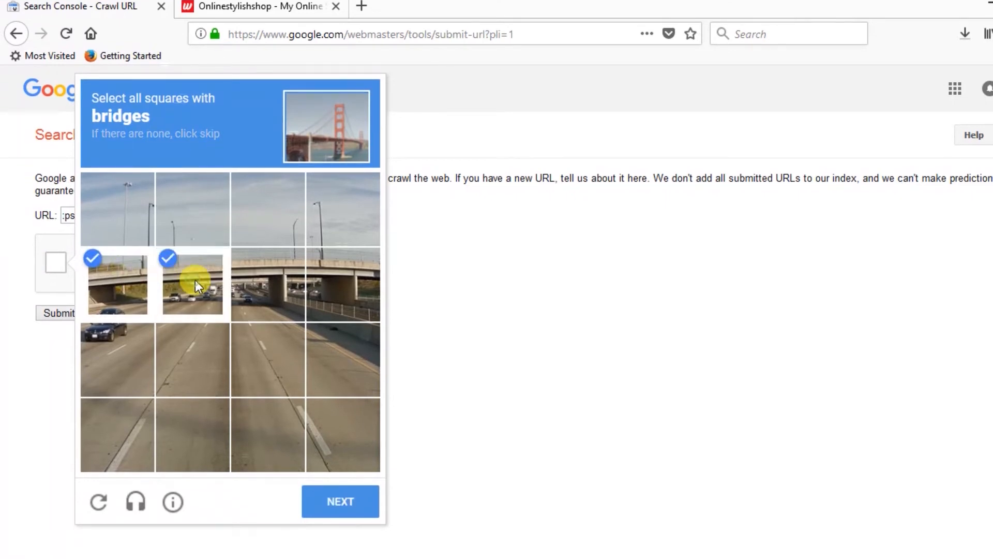
click(268, 277)
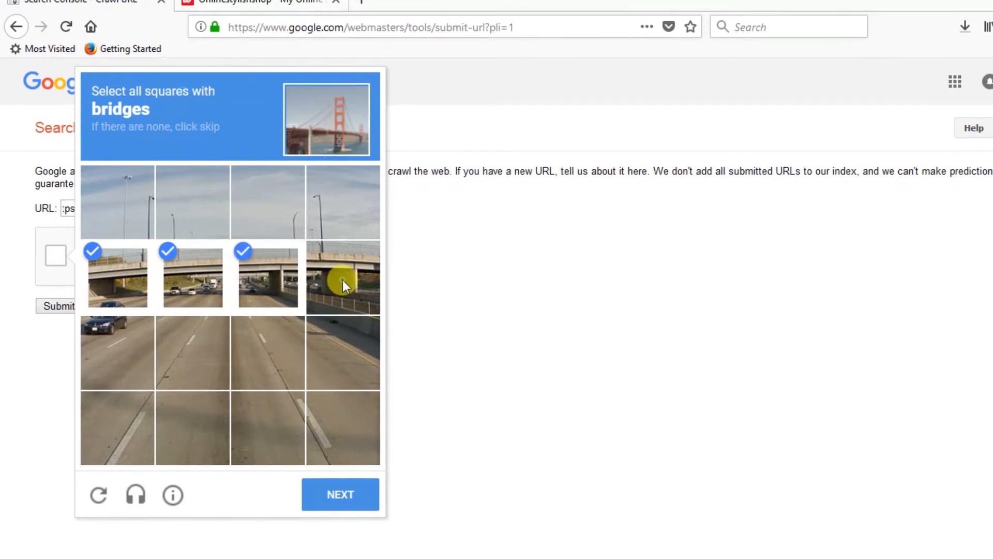
click(342, 277)
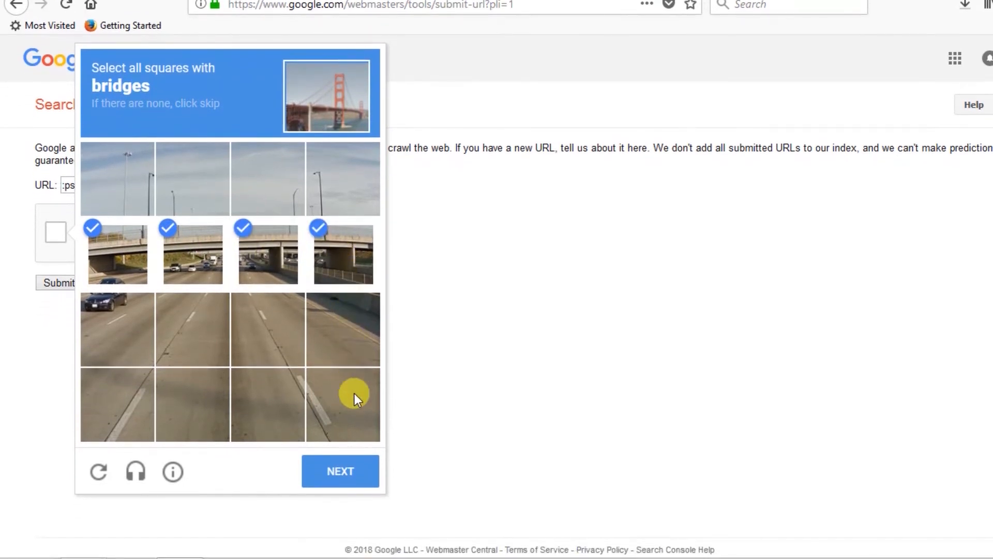
click(341, 471)
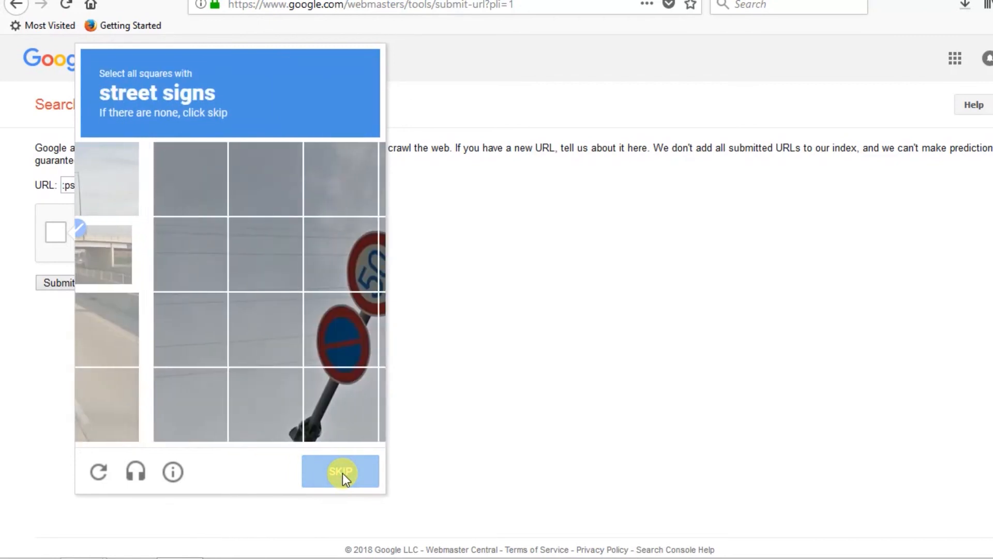
Step: Mark the street-sign squares and verify to pass the reCAPTCHA check
click(340, 471)
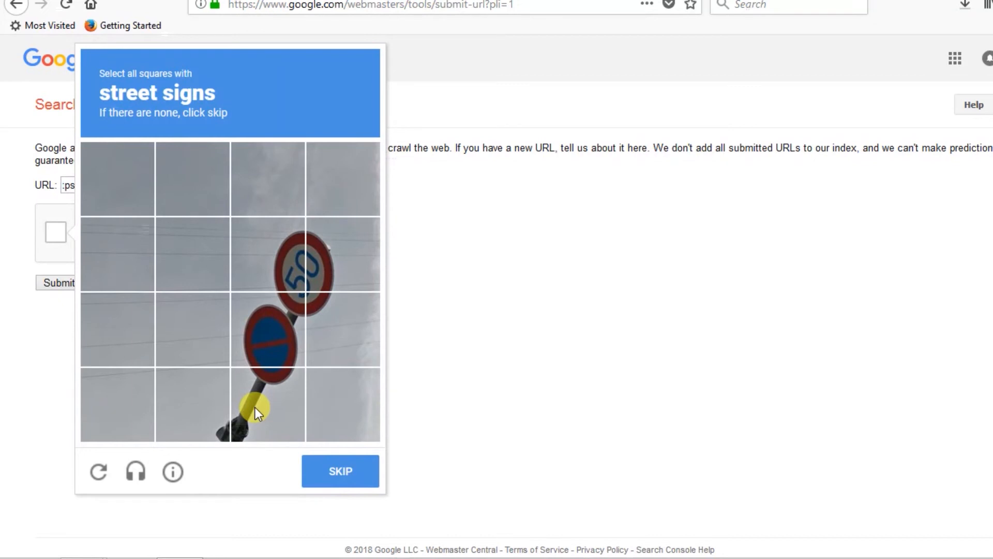
click(192, 404)
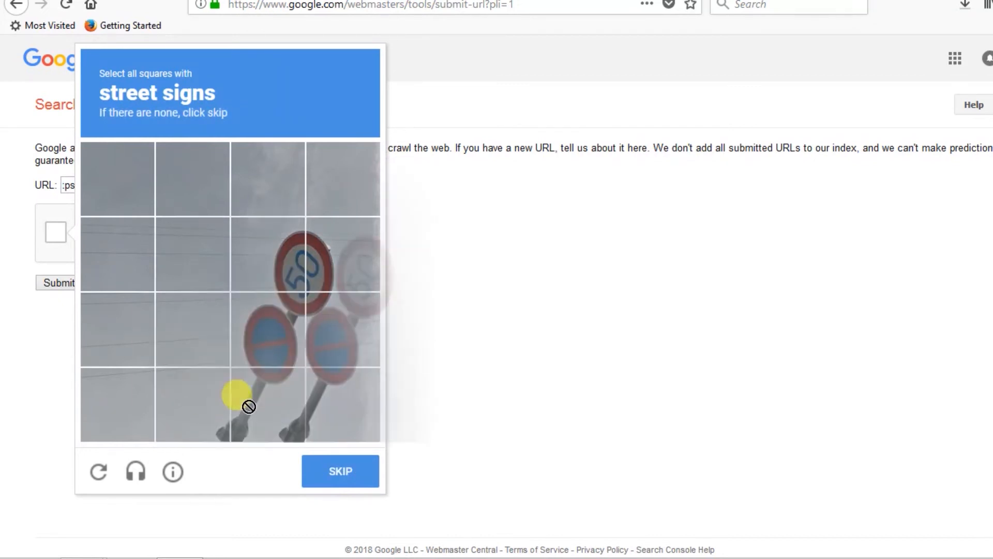
click(192, 404)
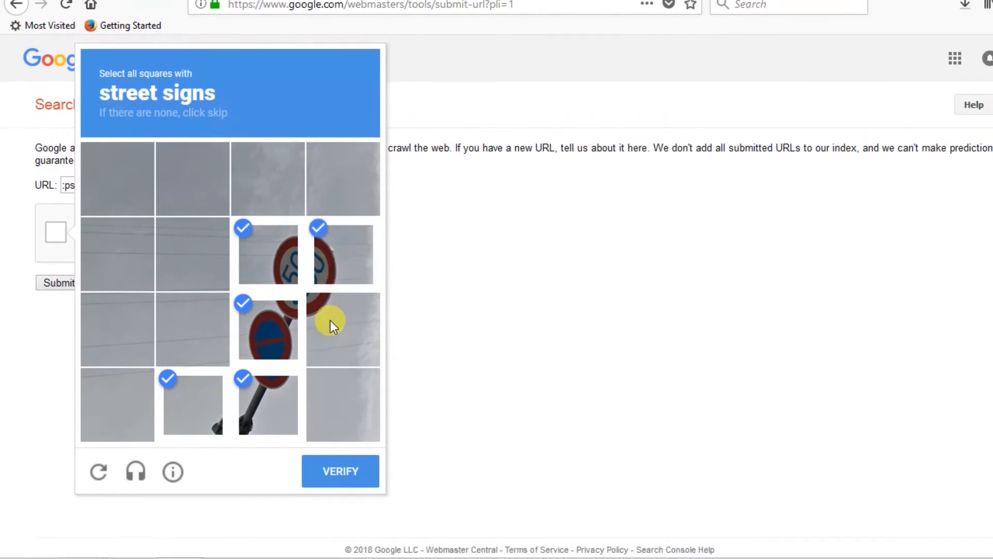
click(343, 328)
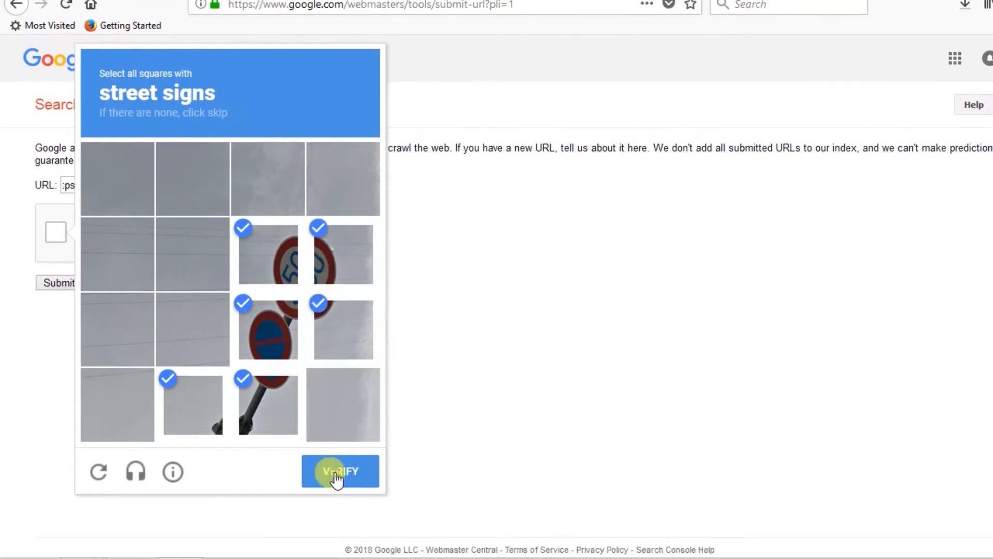
click(340, 470)
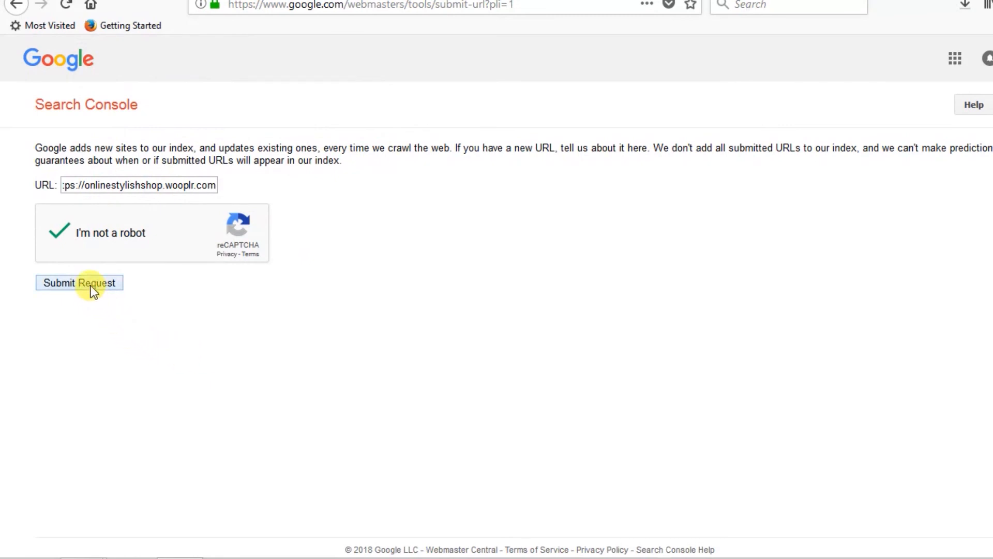
Step: Submit the crawl request for the store URL and get 'Your request has been received'
click(79, 282)
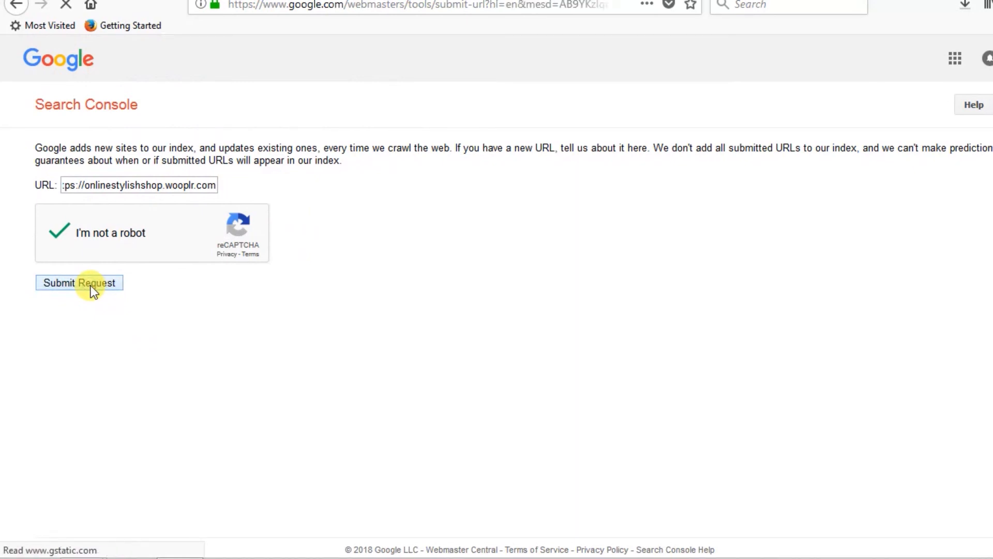
click(80, 282)
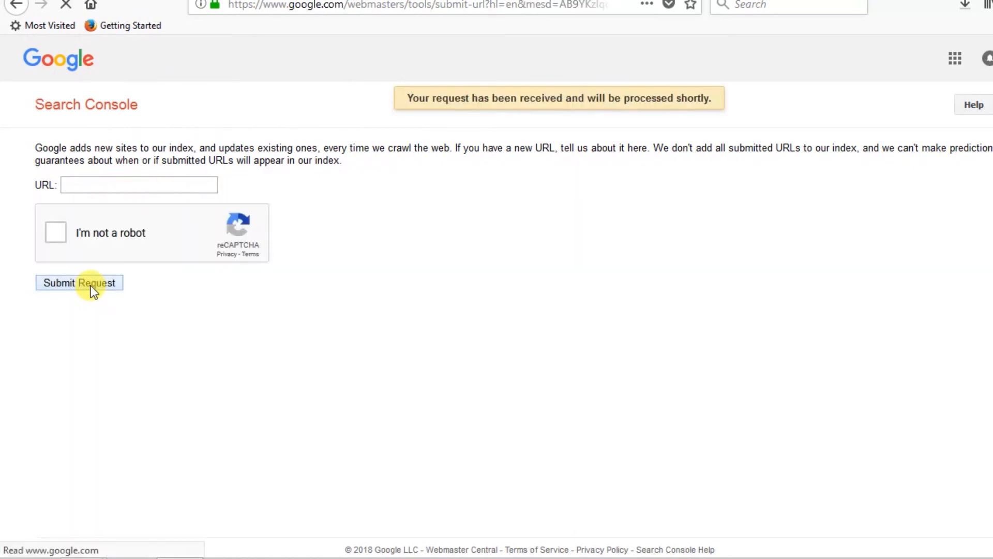
mouse_move(387, 292)
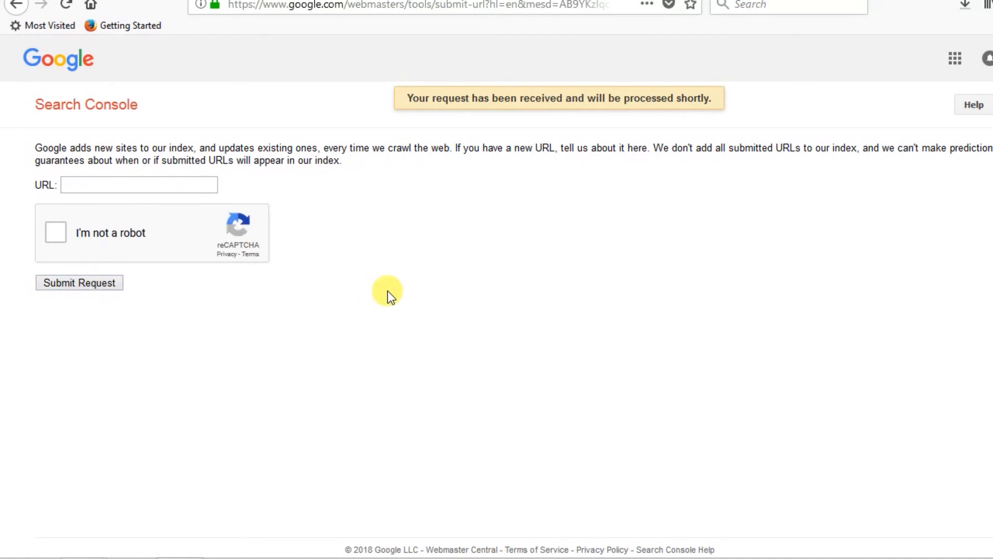